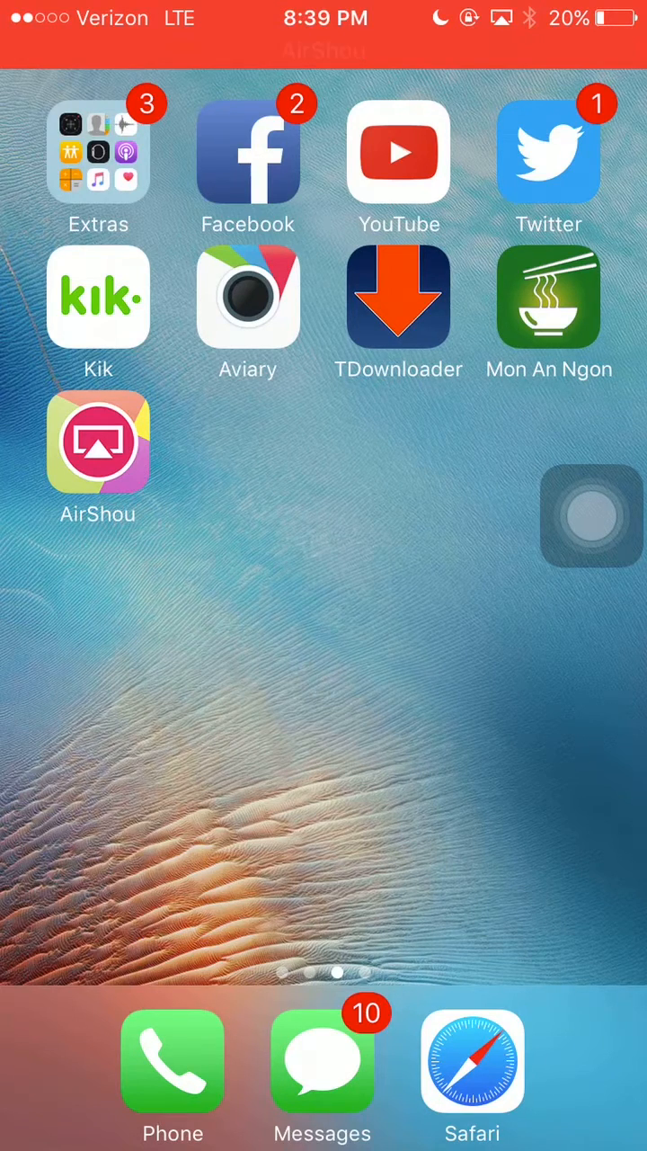
Step: Open Safari and bring up the TutuApp YouTube++ 11.49.9 page
{"action": "left_click", "coordinate": [471, 1061]}
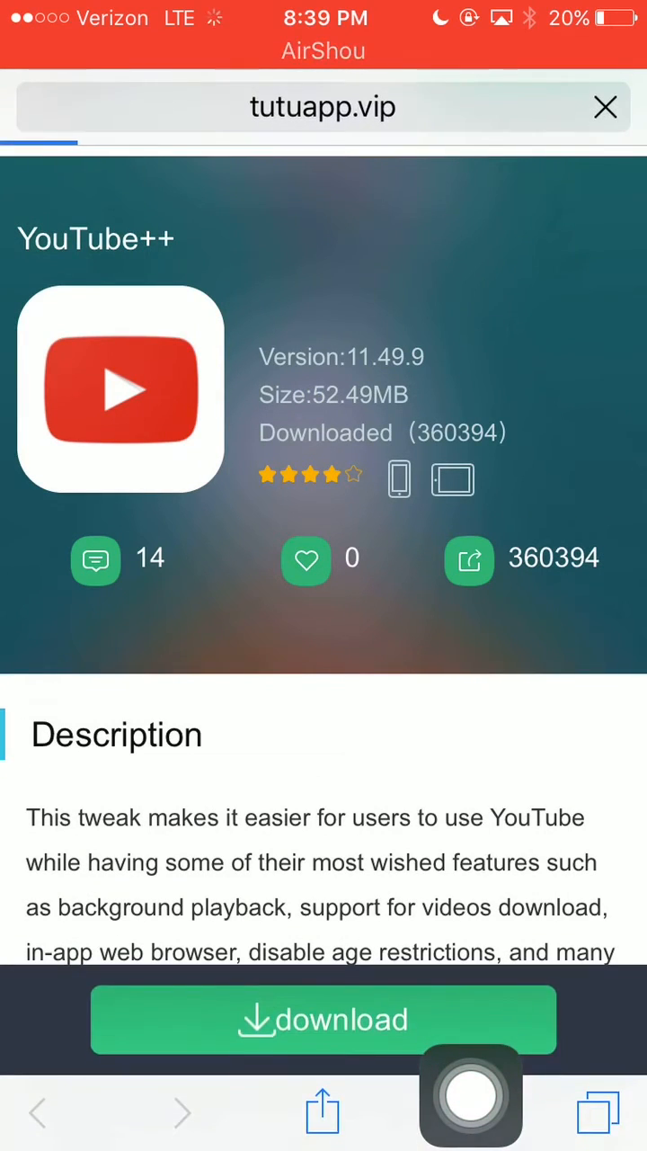
{"action": "left_click", "coordinate": [605, 107]}
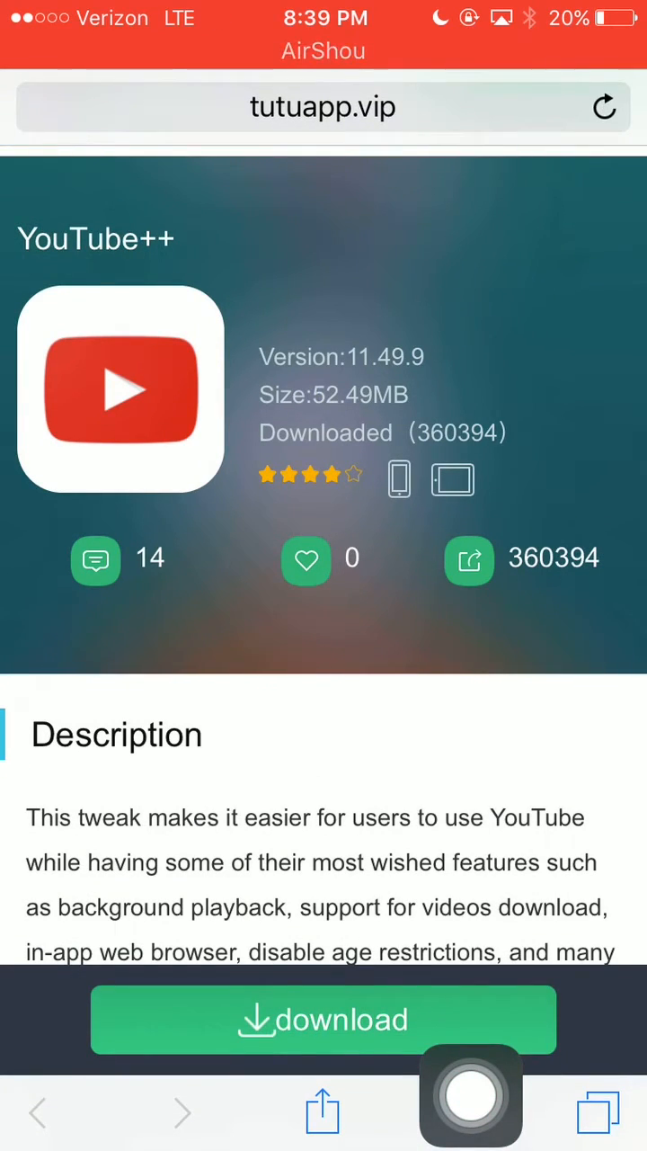
Step: Confirm Install for YouTube++ so its icon starts installing on the home screen
{"action": "left_click", "coordinate": [323, 1019]}
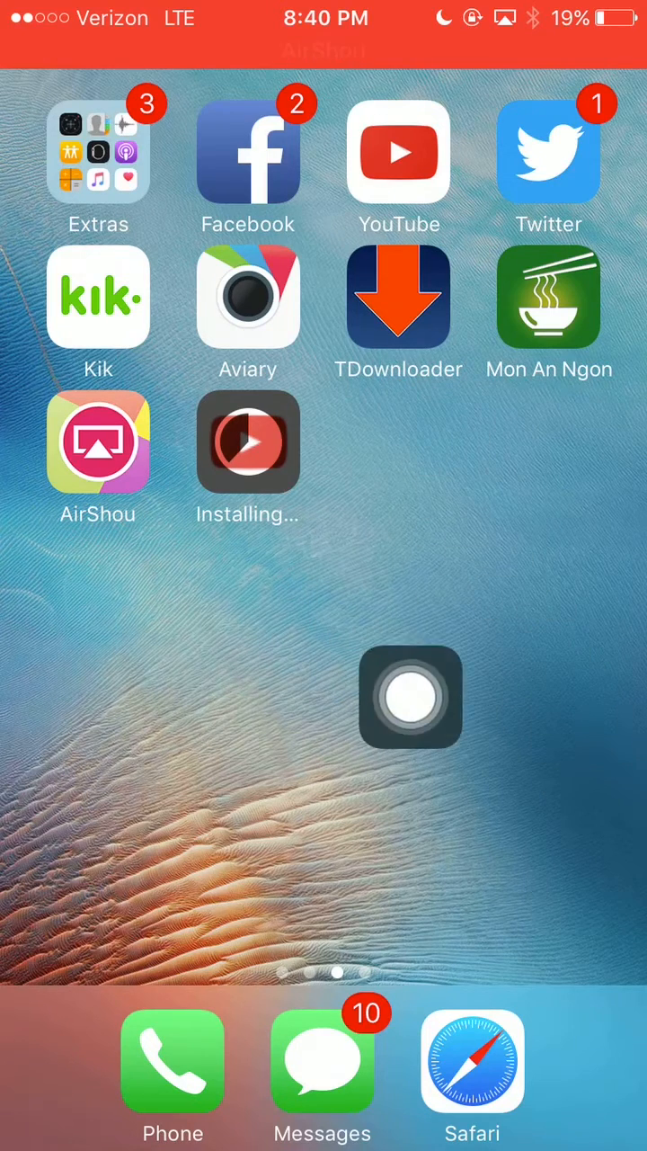
Step: Wait on the home screen until the YouTube ++ icon beside AirShou finishes installing
{"action": "left_click_drag", "start_coordinate": [412, 696], "coordinate": [588, 750]}
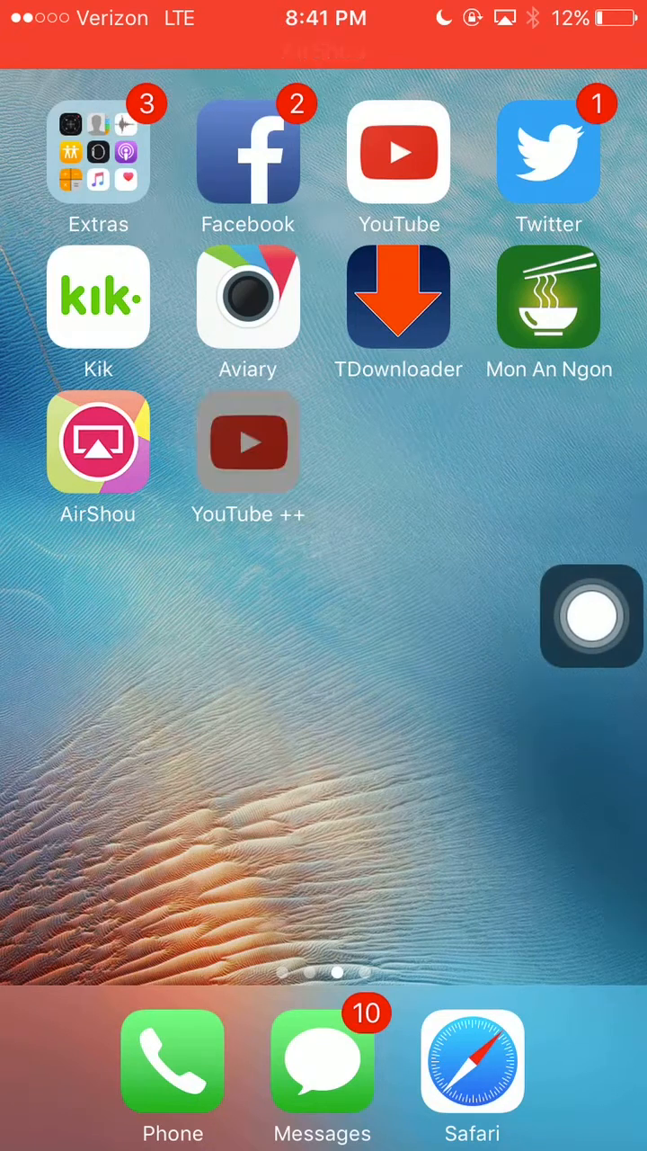
Step: Launch YouTube ++ and continue as guest to reach the Home feed
{"action": "left_click", "coordinate": [248, 441]}
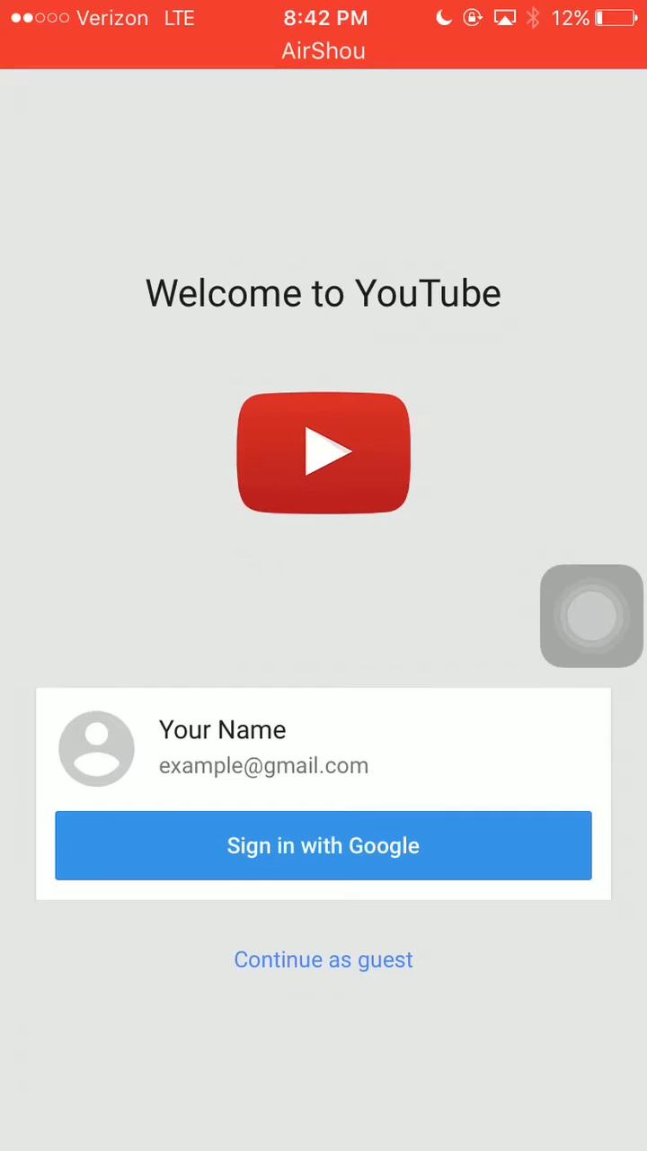
{"action": "left_click", "coordinate": [323, 959]}
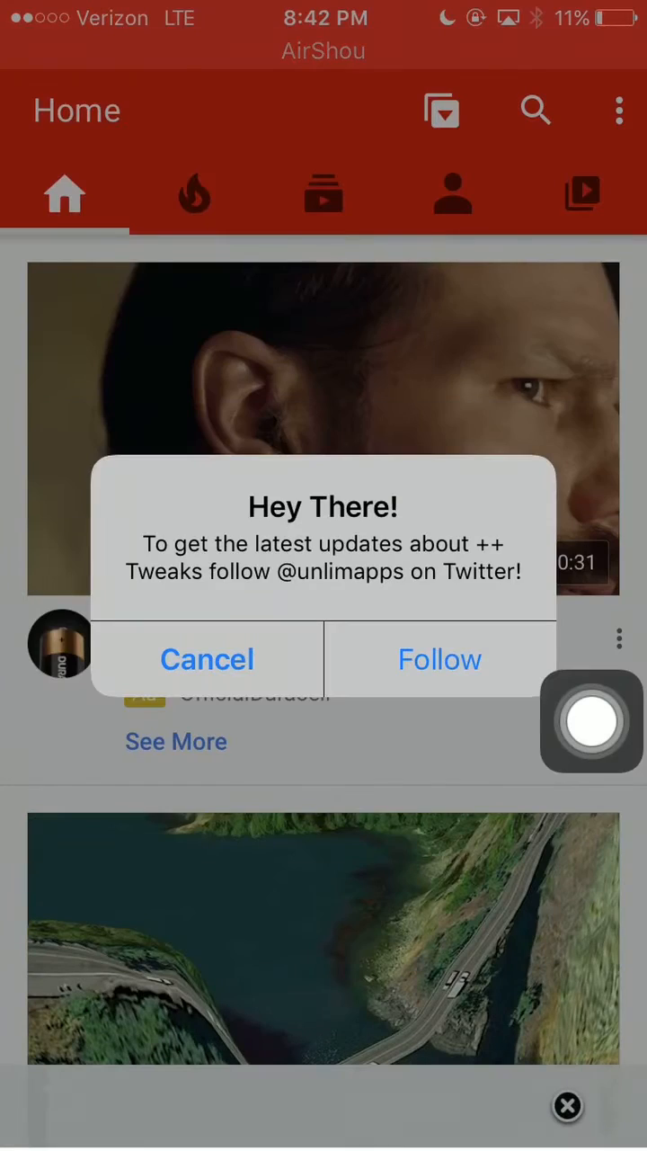
Step: Dismiss the follow prompt and browse Settings: Background Playback, Disable Age Restriction, Speed Controls
{"action": "left_click", "coordinate": [207, 659]}
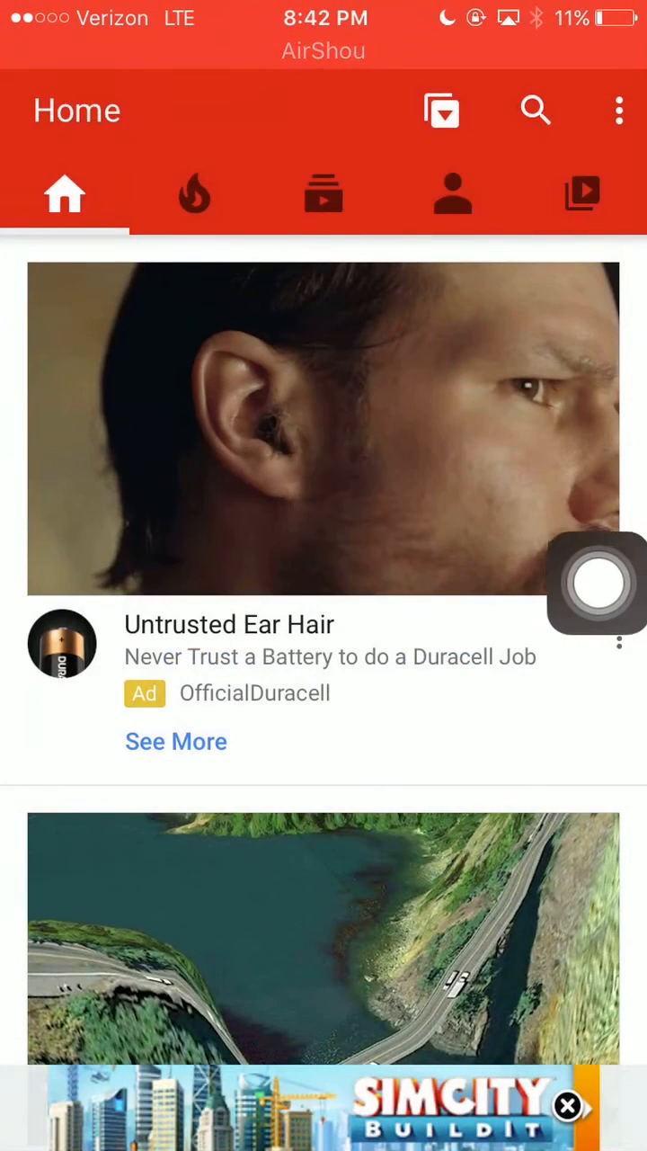
{"action": "left_click", "coordinate": [619, 110]}
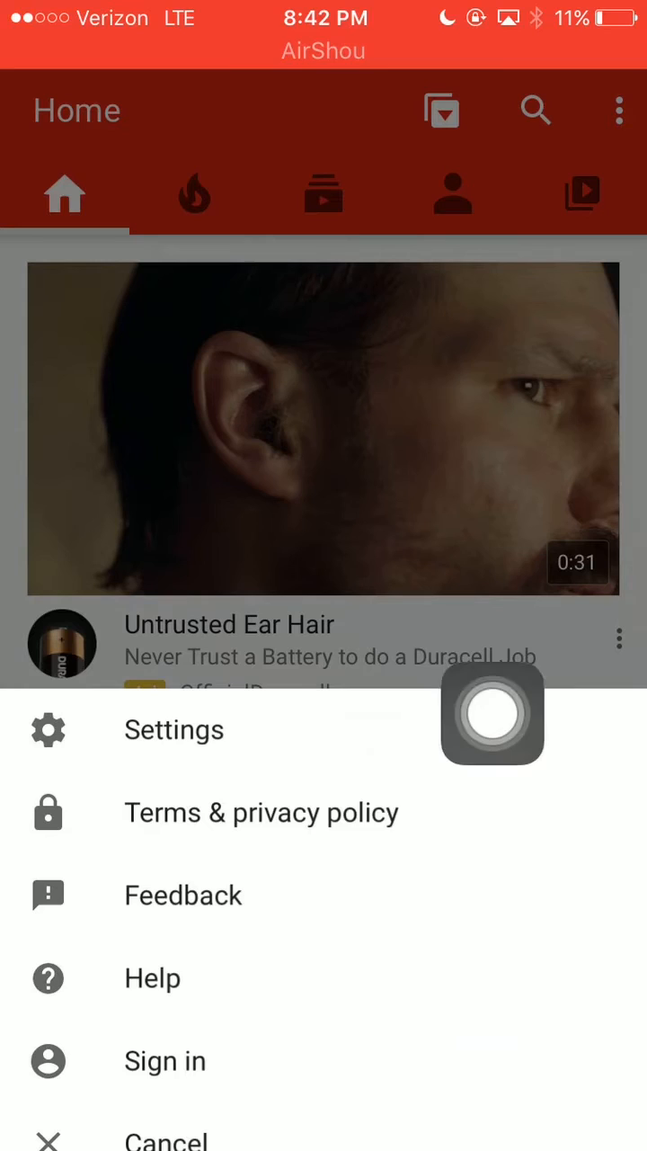
{"action": "left_click", "coordinate": [173, 729]}
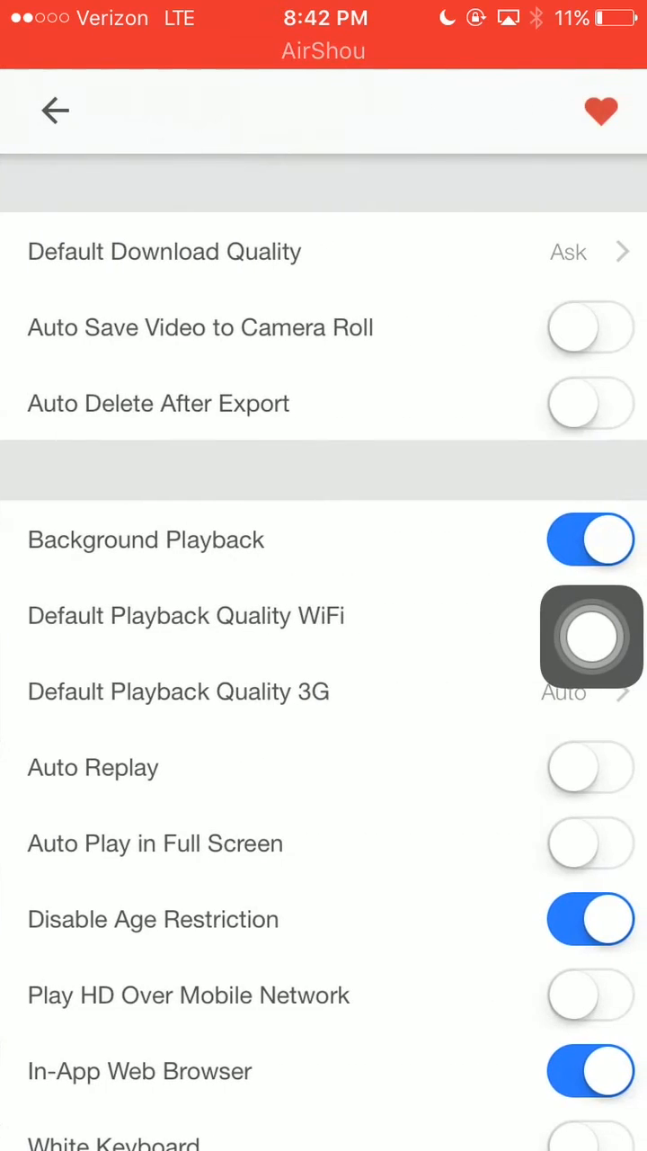
{"action": "scroll", "scroll_direction": "down", "scroll_amount": 3}
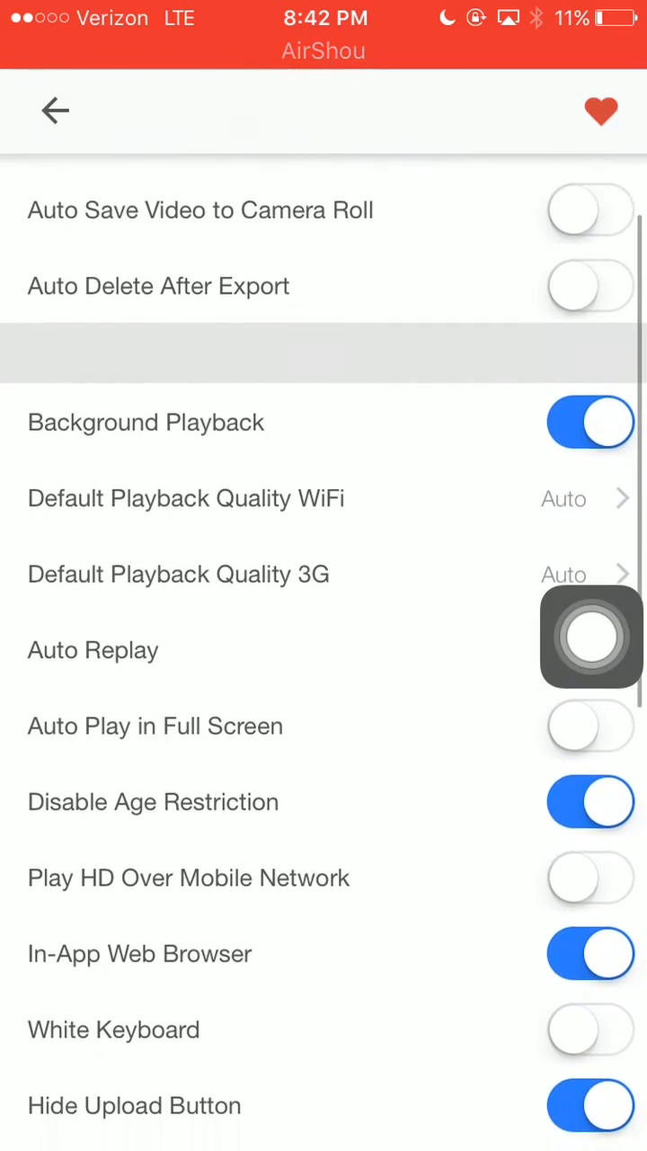
{"action": "scroll", "scroll_direction": "down", "scroll_amount": 3}
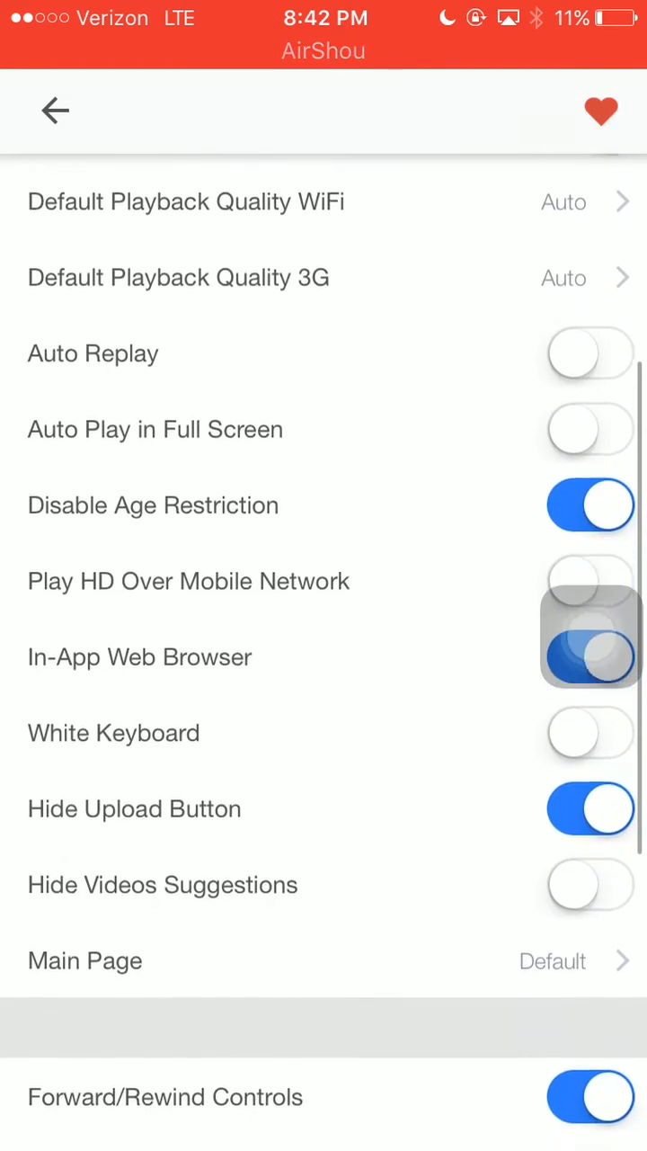
{"action": "scroll", "scroll_direction": "down", "scroll_amount": 3}
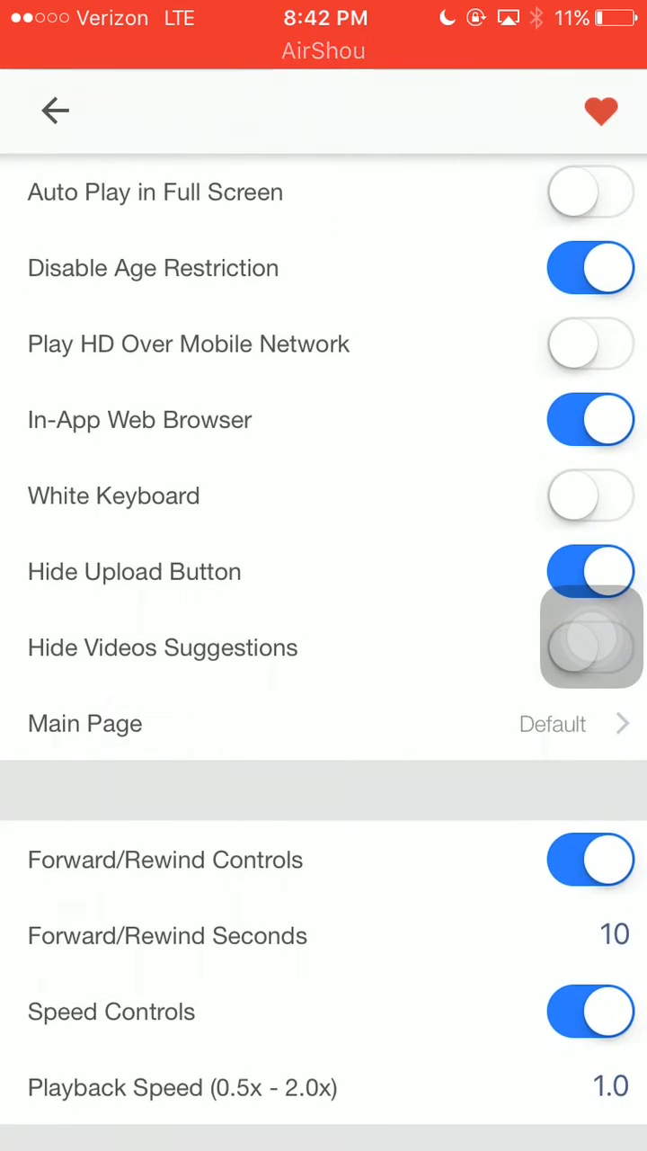